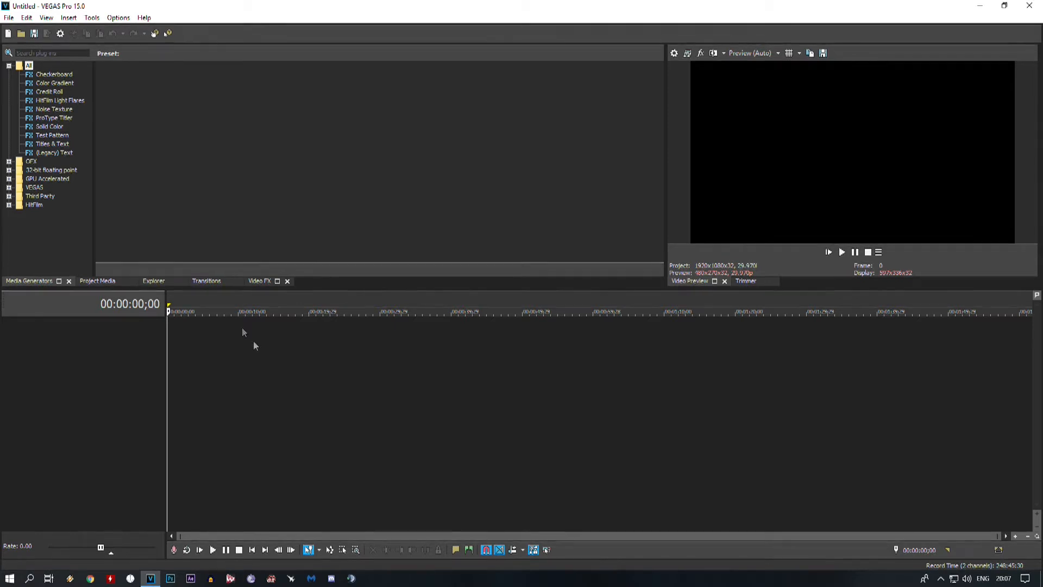
- Reach the Preferences dialog from the Options menu
left_click(118, 18)
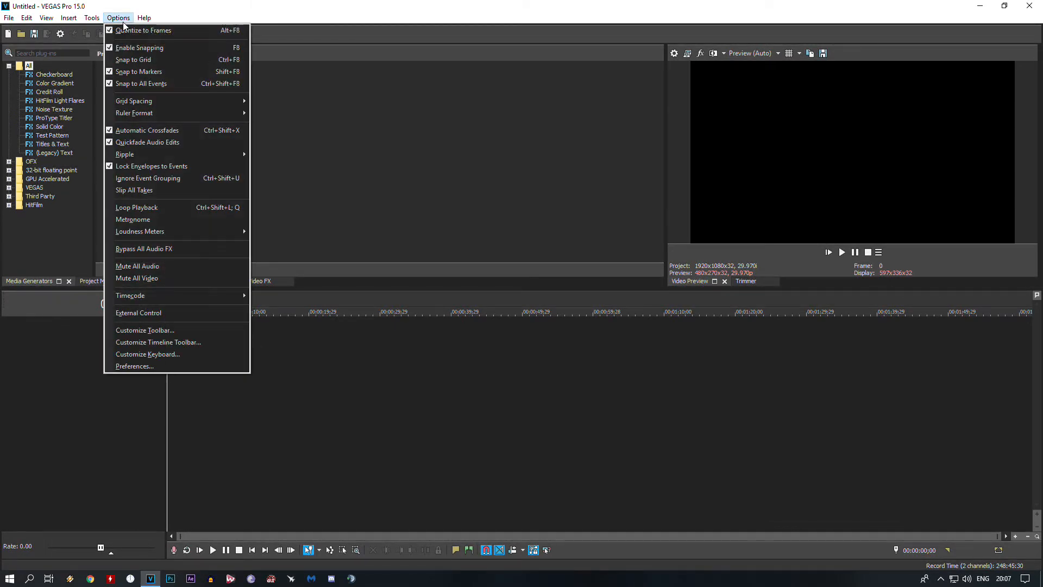
mouse_move(134, 365)
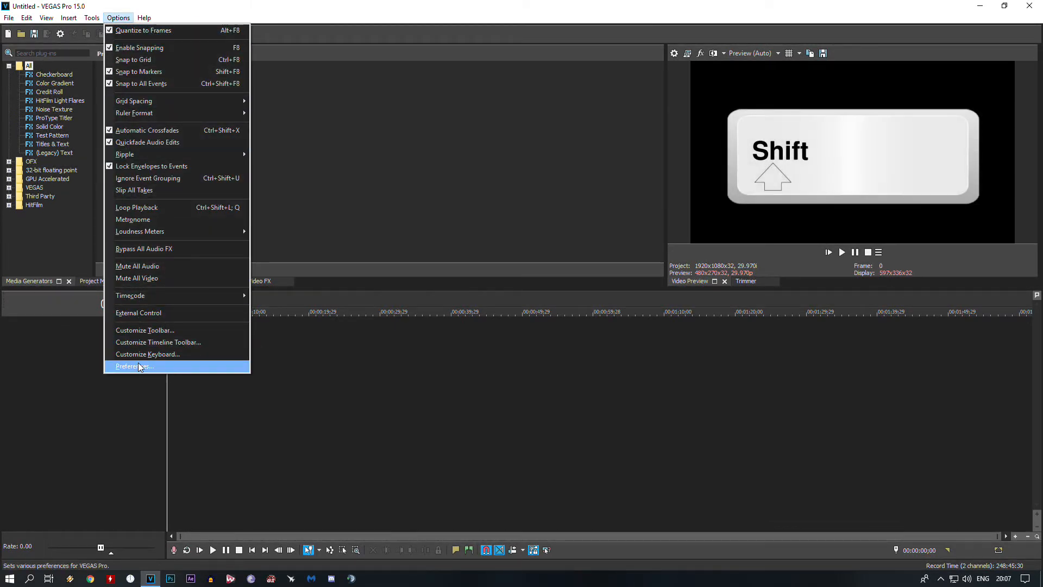
left_click(135, 366)
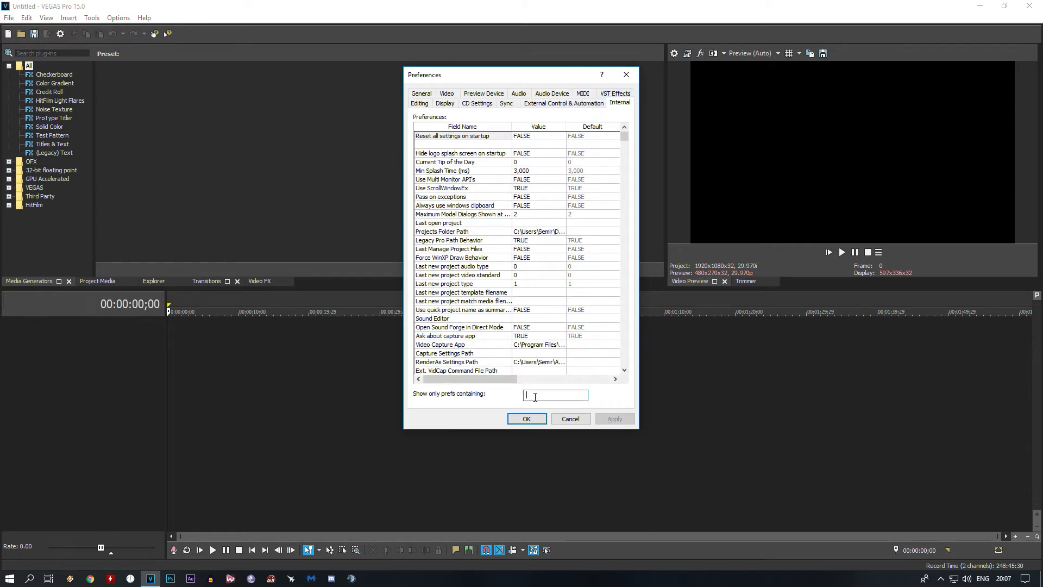
- Filter the Internal preferences with 'msau' to isolate msAutoSaveInterval (300,000)
type("msau")
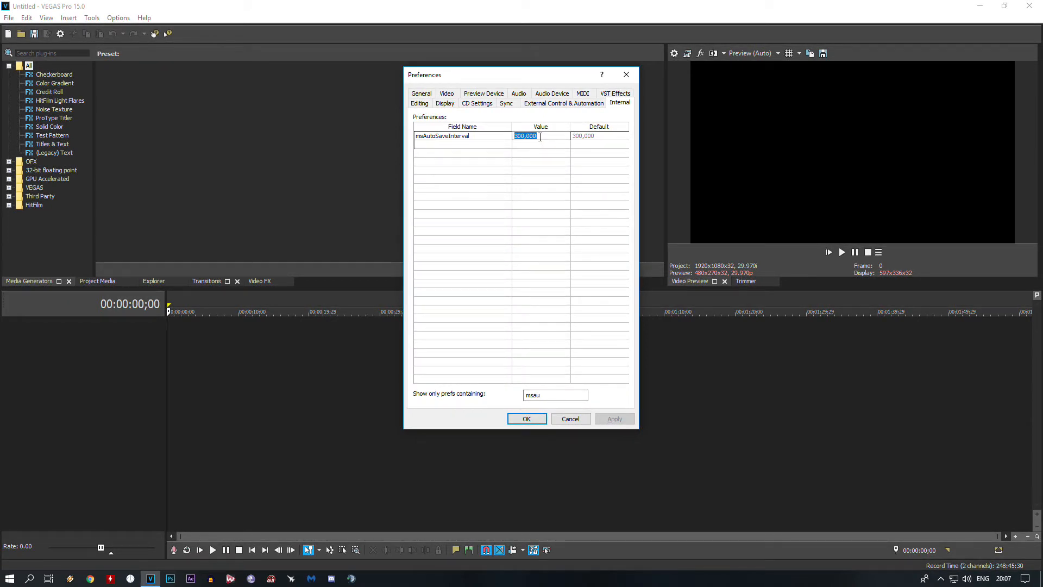
- Enter 30,000 as the msAutoSaveInterval value and confirm the preferences
type("30,")
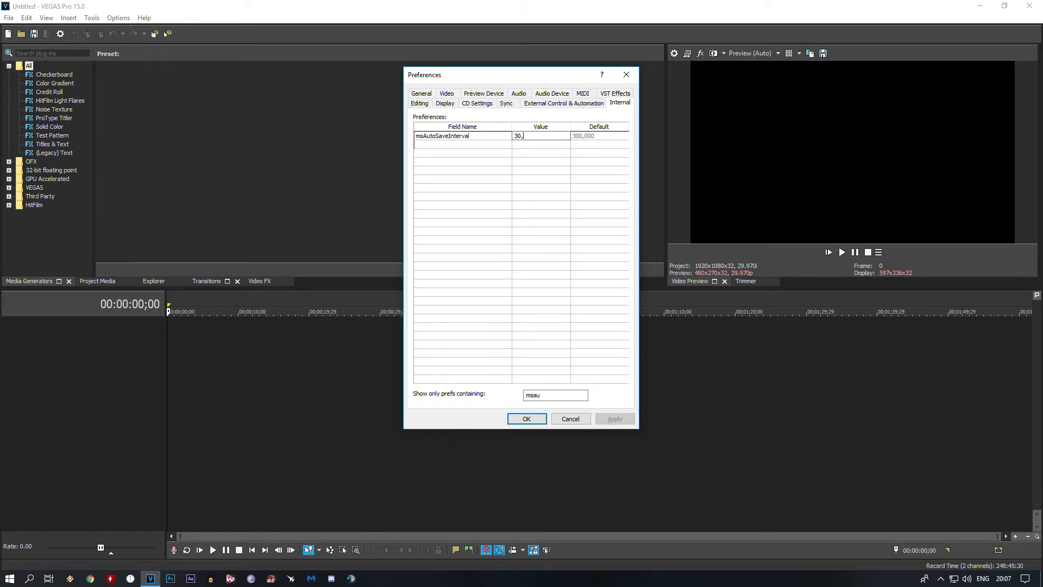
type("000")
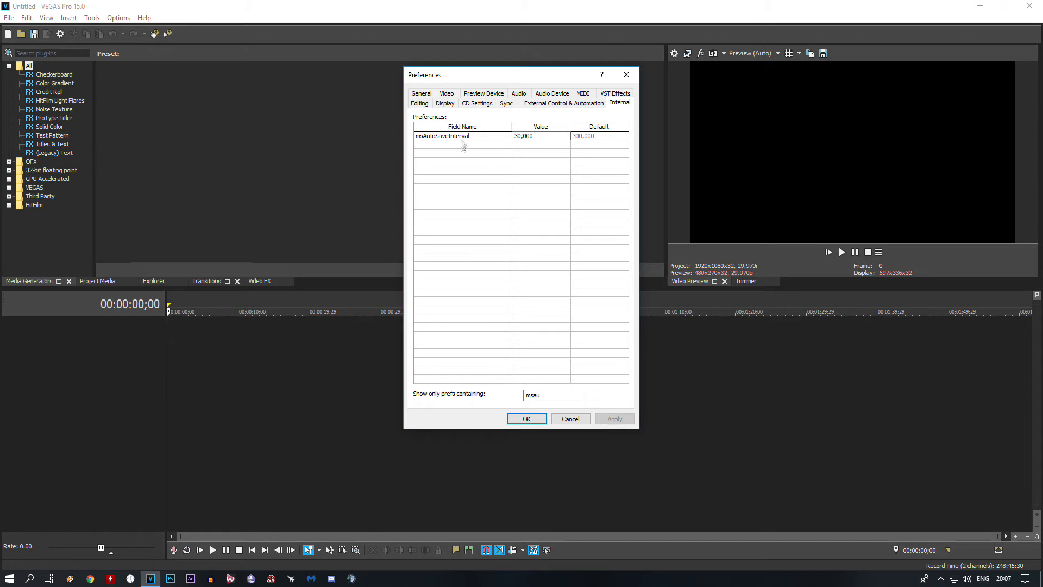
left_click(614, 418)
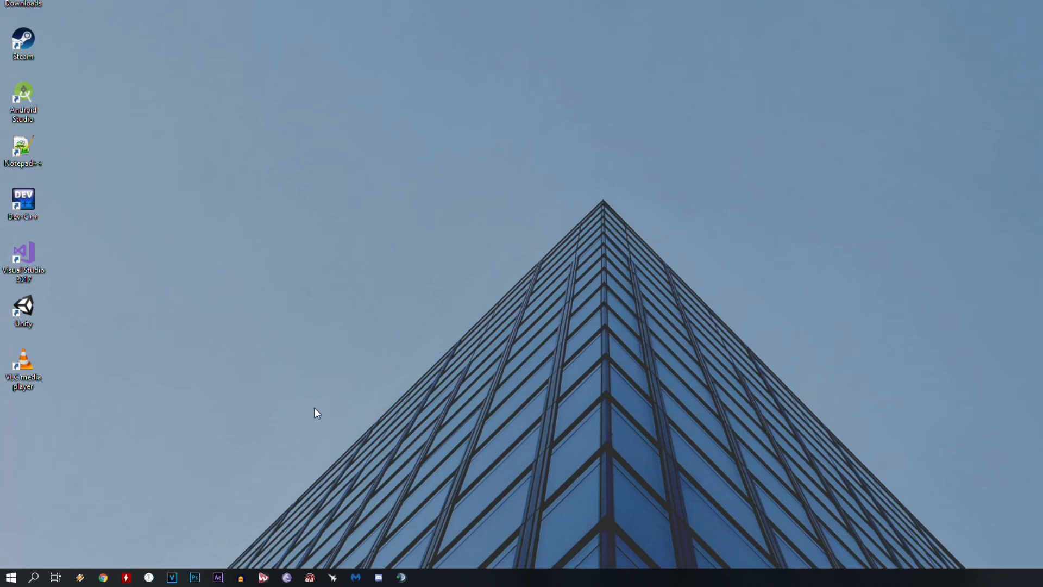
- Navigate File Explorer to C:\Users\%username%\AppData\Local\VEGAS Pro\15.0 via the address bar
left_click(9, 576)
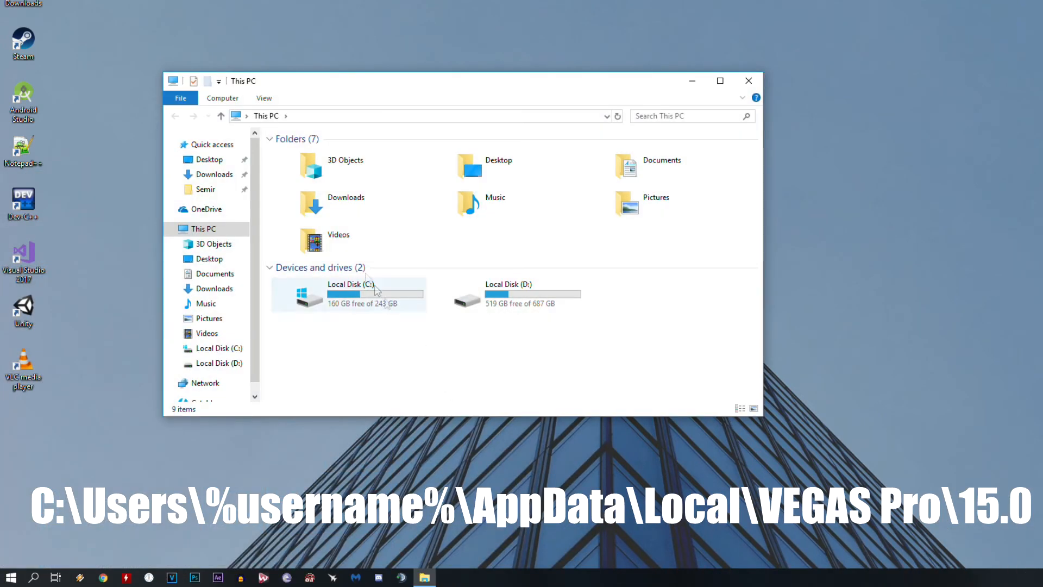
left_click(426, 115)
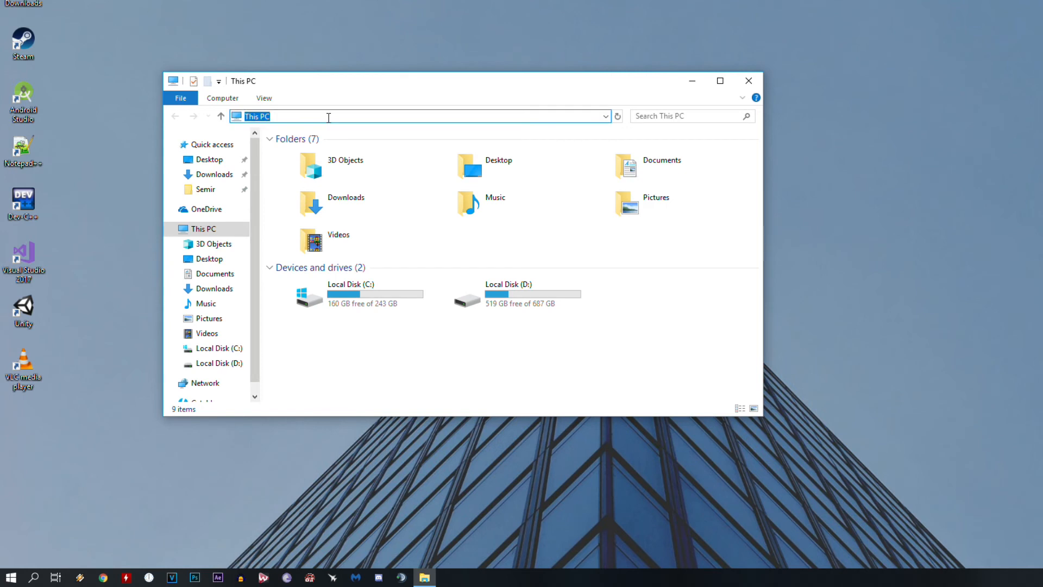
right_click(329, 116)
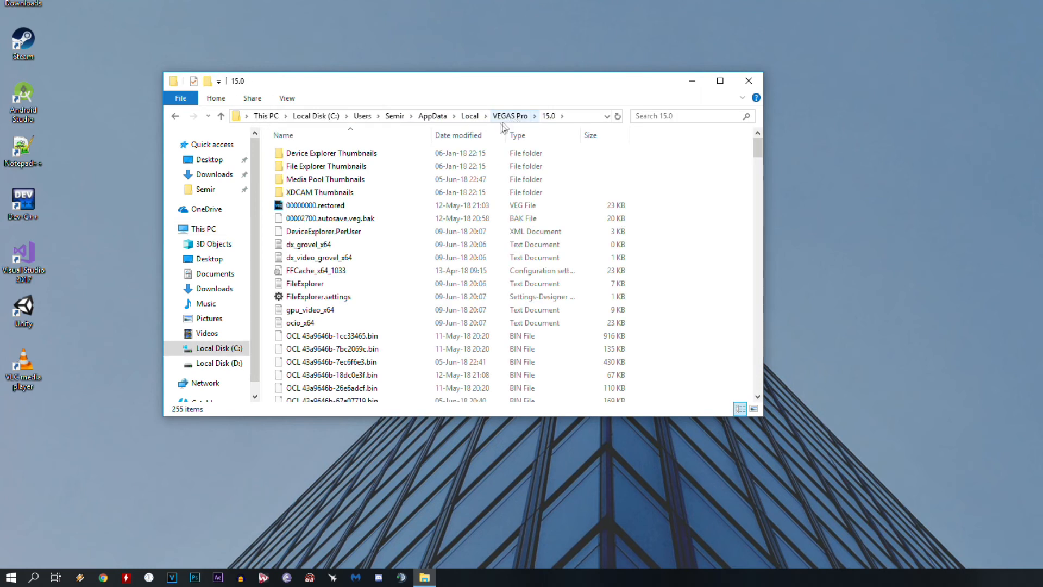
left_click(315, 204)
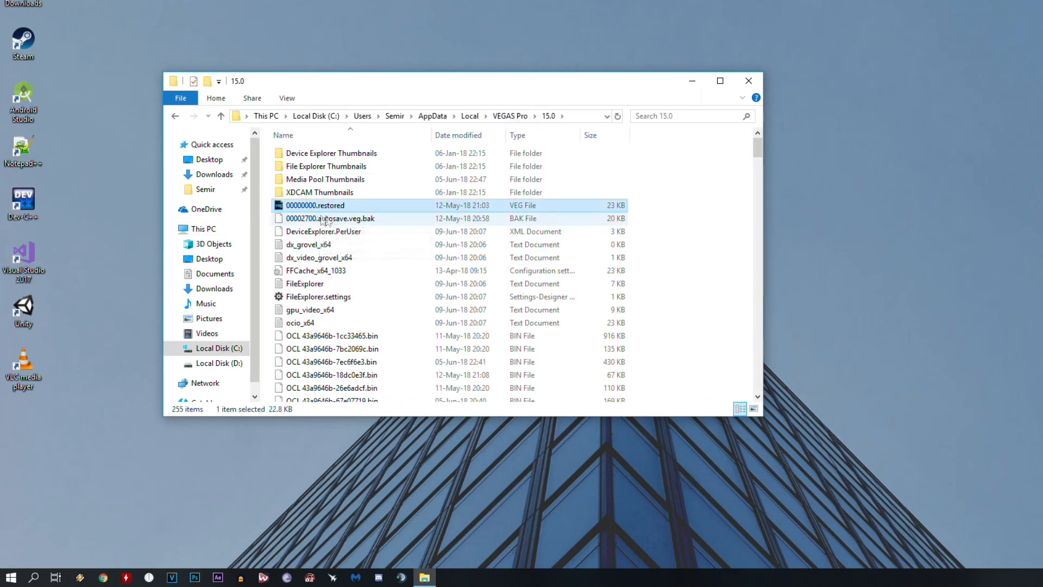
left_click(711, 226)
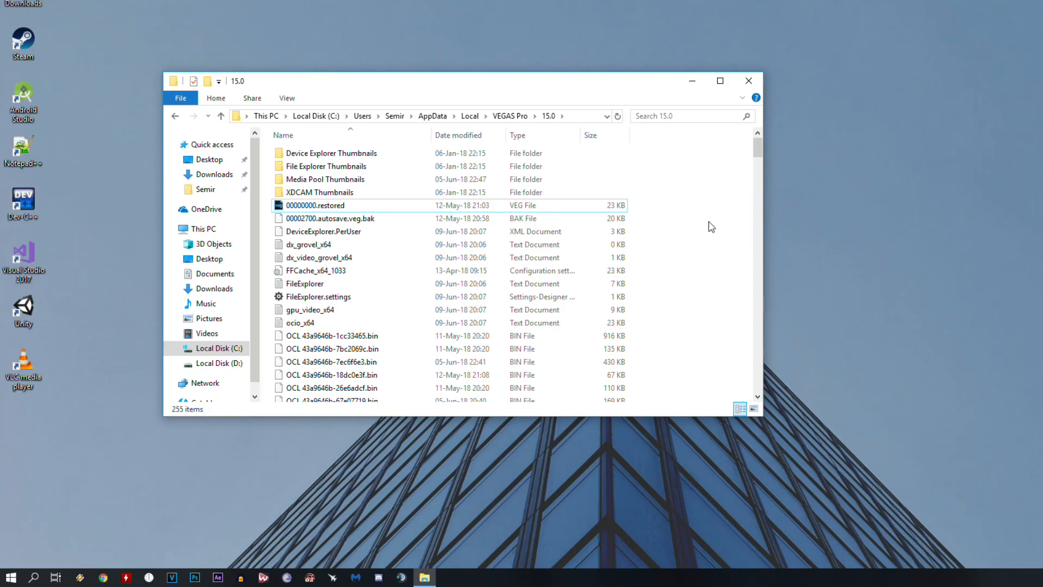